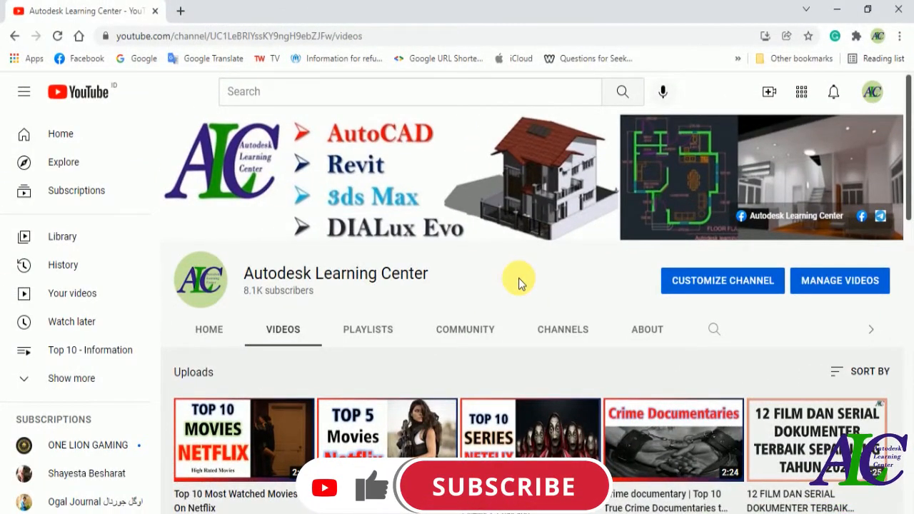
# - Open the Autodesk Learning Center Facebook page from the channel banner icon in a new tab
pyautogui.click(502, 486)
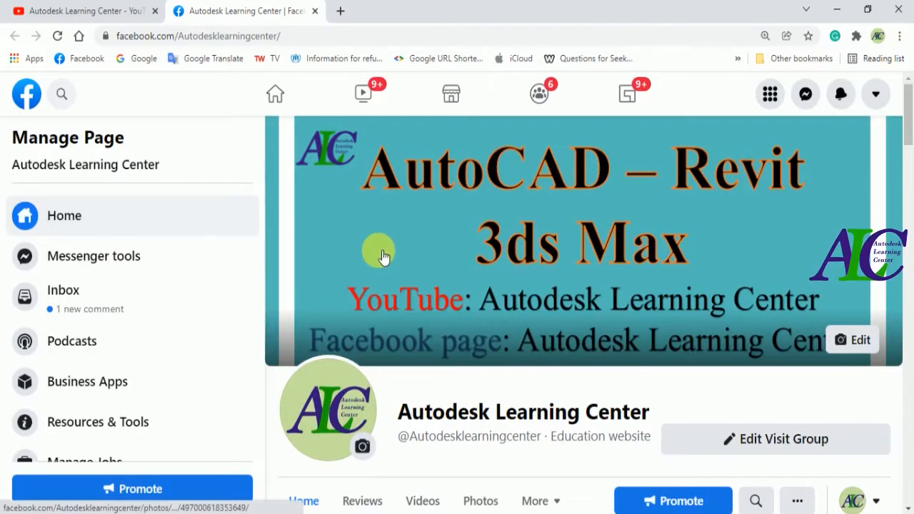
pyautogui.moveTo(492, 379)
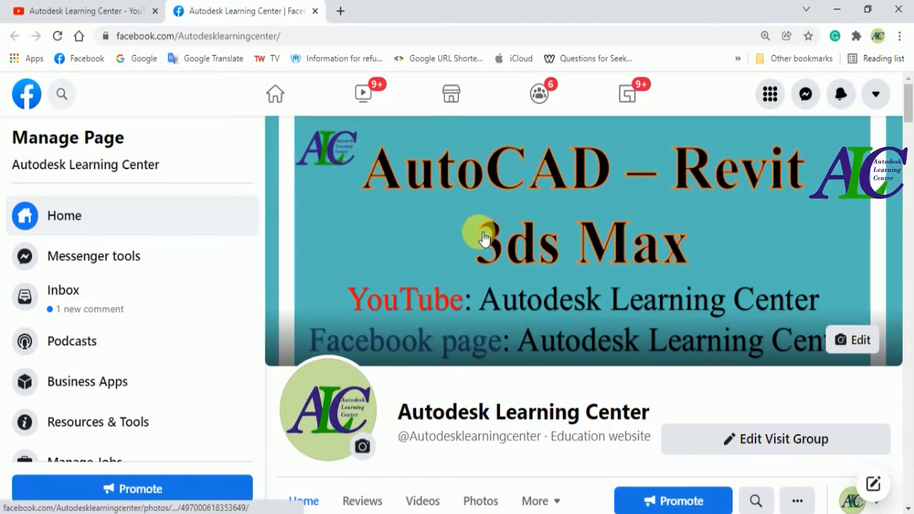
# - Go back to the YouTube channel tab and open Customize channel in Studio
pyautogui.click(82, 11)
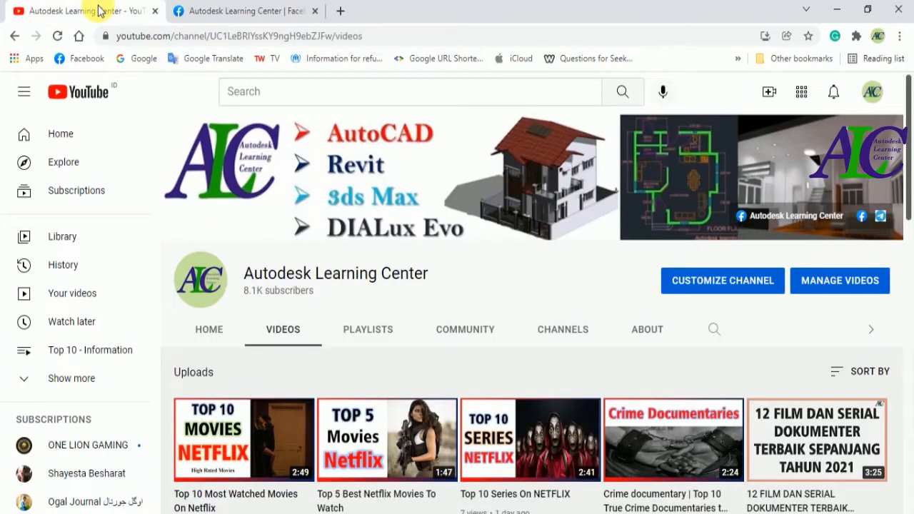
pyautogui.moveTo(566, 289)
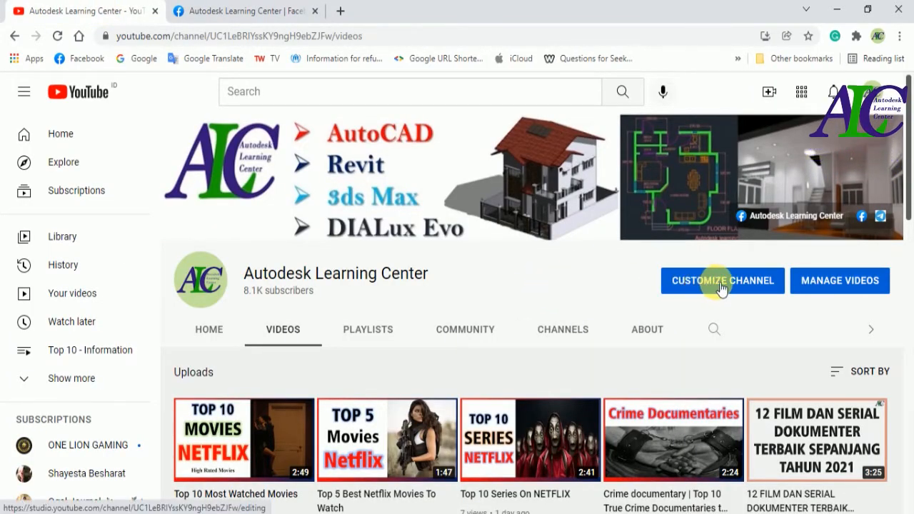
pyautogui.click(722, 280)
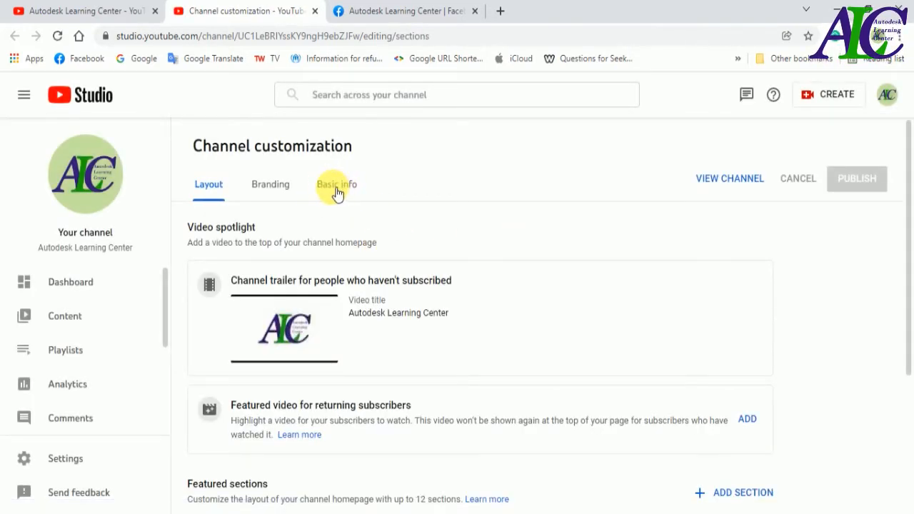
# - Show the Basic info tab and scroll down to the three existing channel links
pyautogui.click(336, 184)
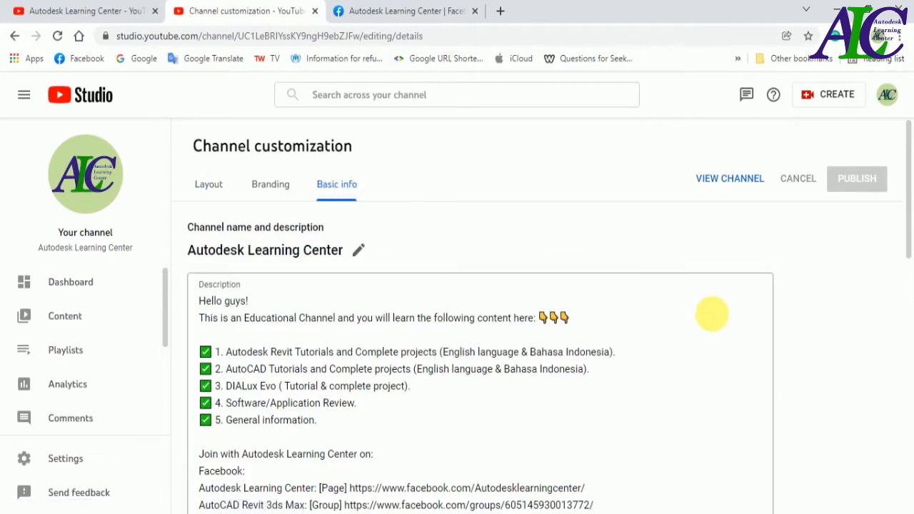
pyautogui.scroll(-3)
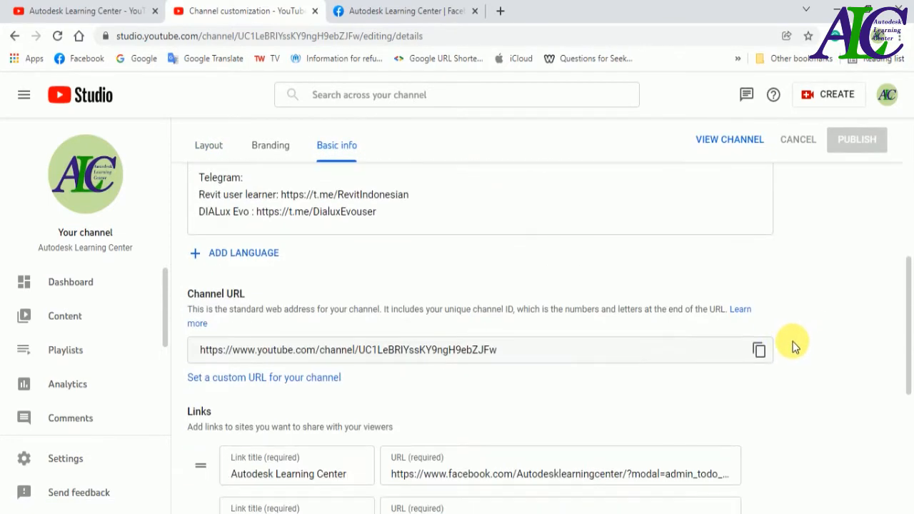
pyautogui.scroll(-3)
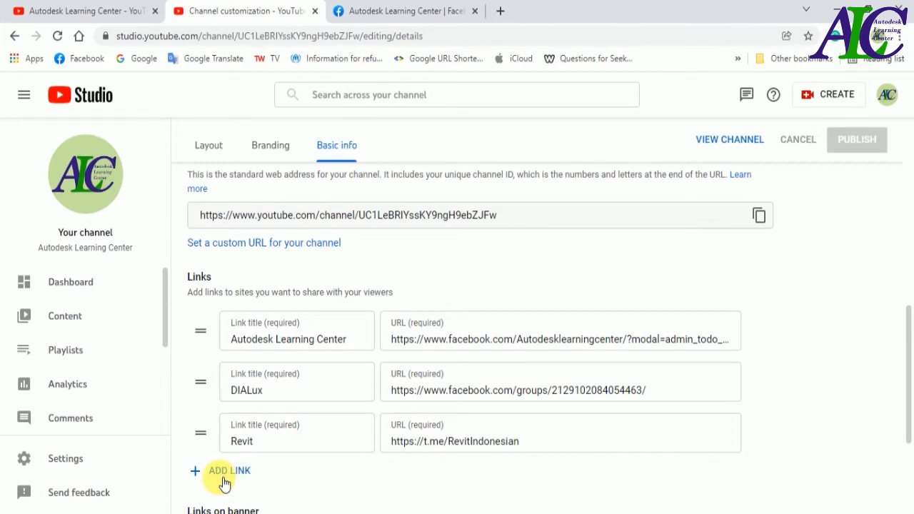
# - Add a fourth channel link titled 'Autodesk', leaving its URL empty
pyautogui.click(228, 470)
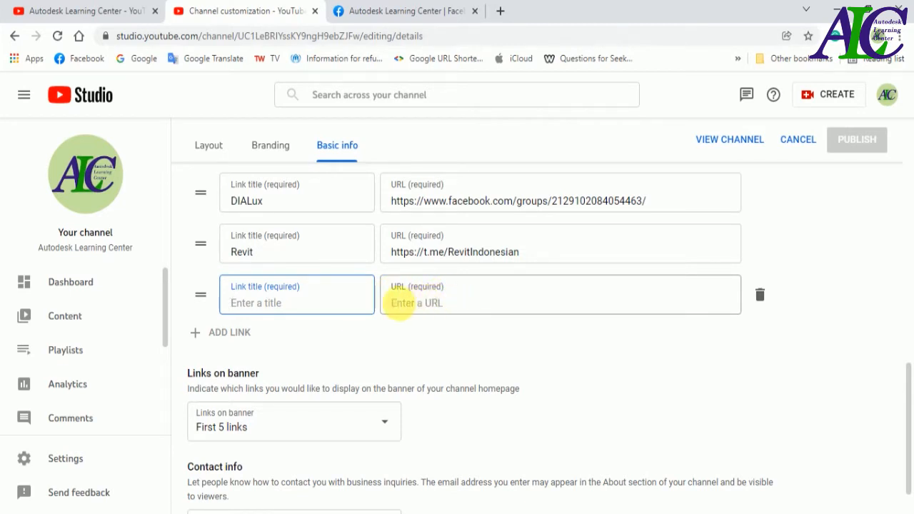
pyautogui.click(295, 302)
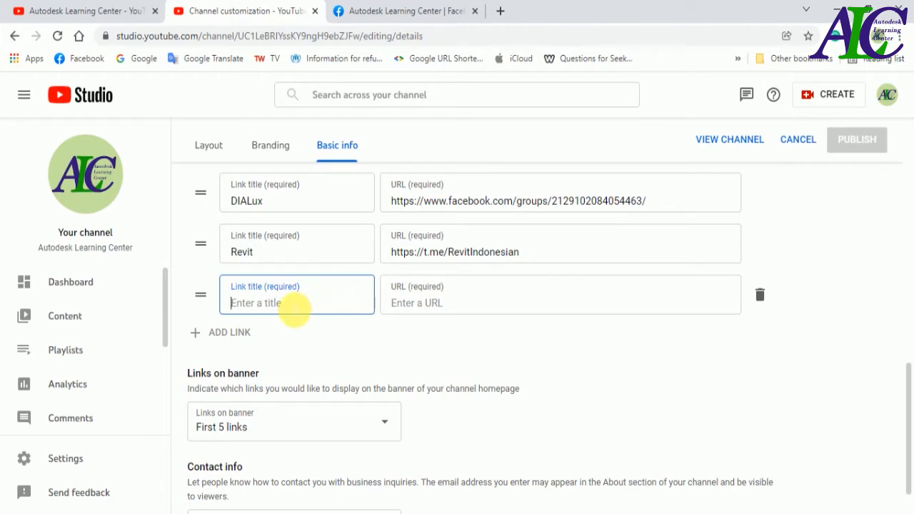
pyautogui.write('Auto')
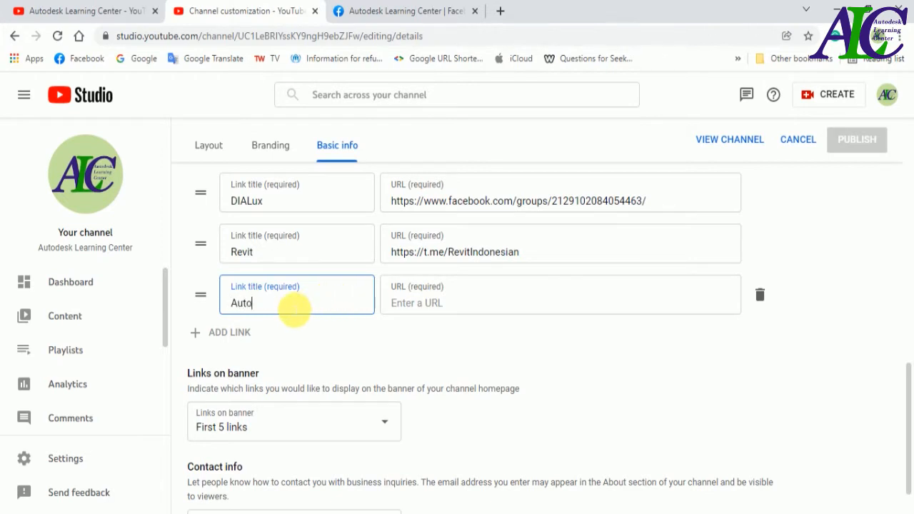
pyautogui.write('desk')
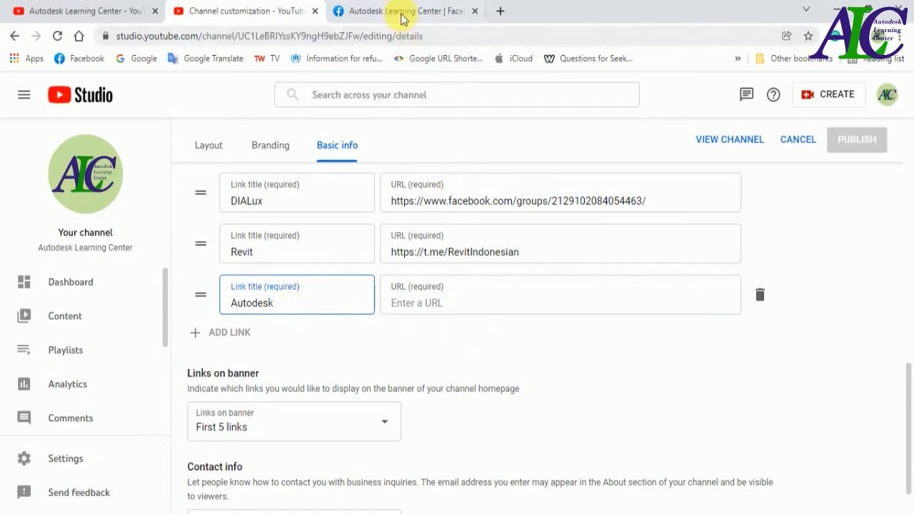
pyautogui.click(404, 11)
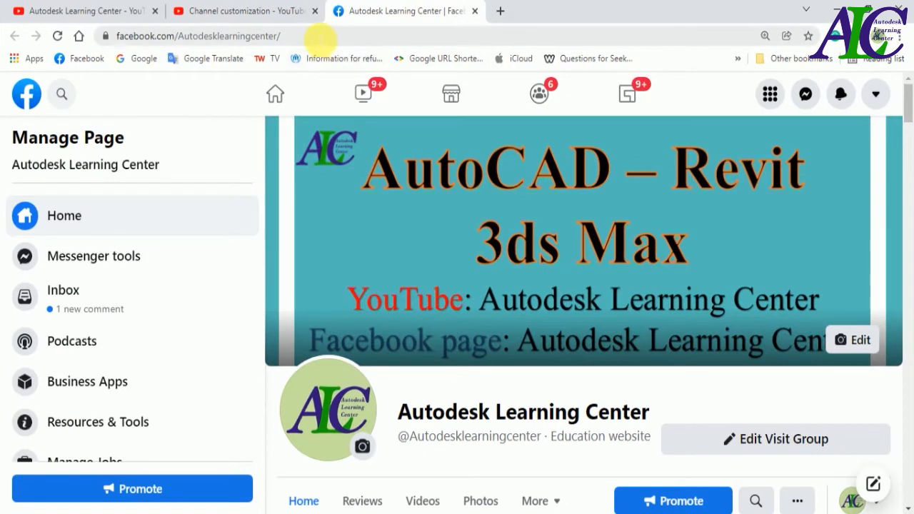
# - Select the Facebook page's web address in the address bar
pyautogui.click(197, 36)
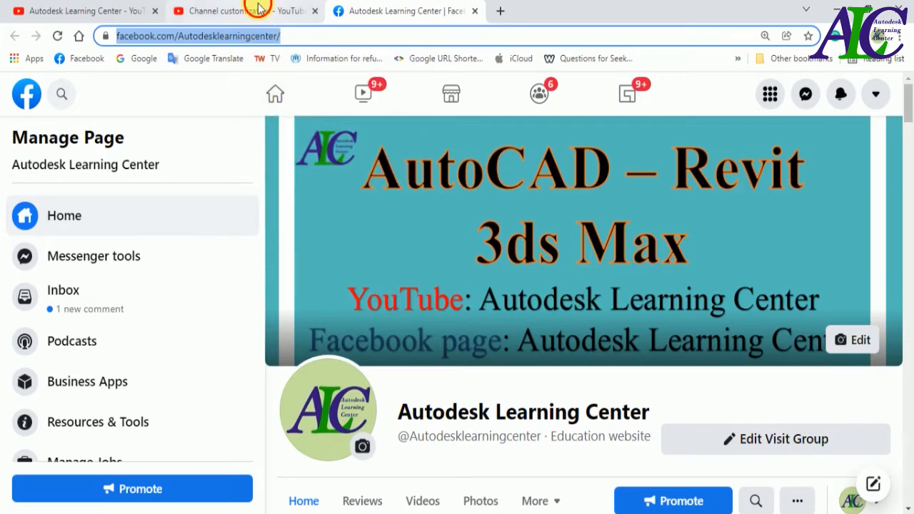
pyautogui.click(239, 10)
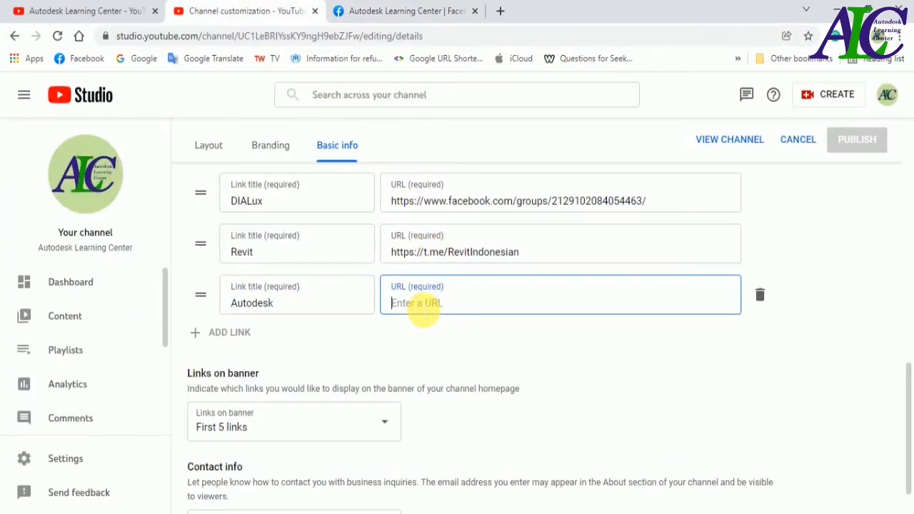
pyautogui.write('https://www.facebook.com/Autodesklearningcenter/')
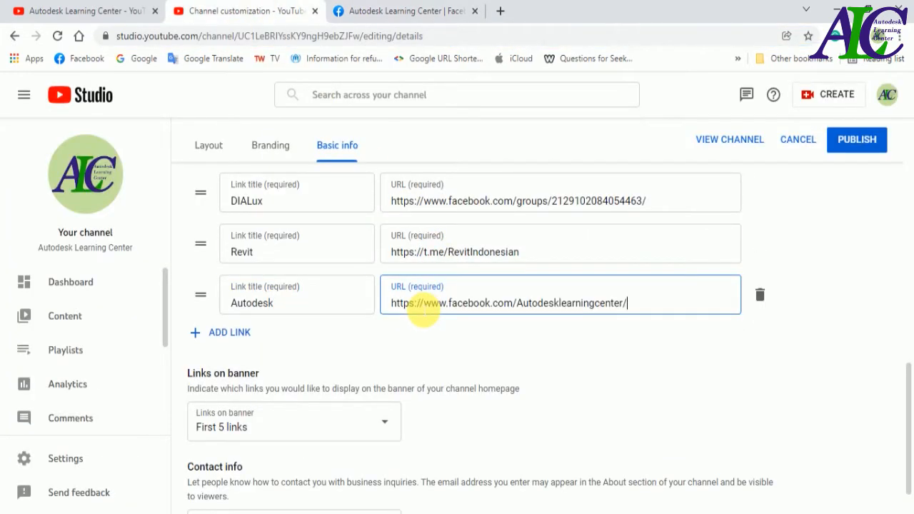
pyautogui.moveTo(800, 325)
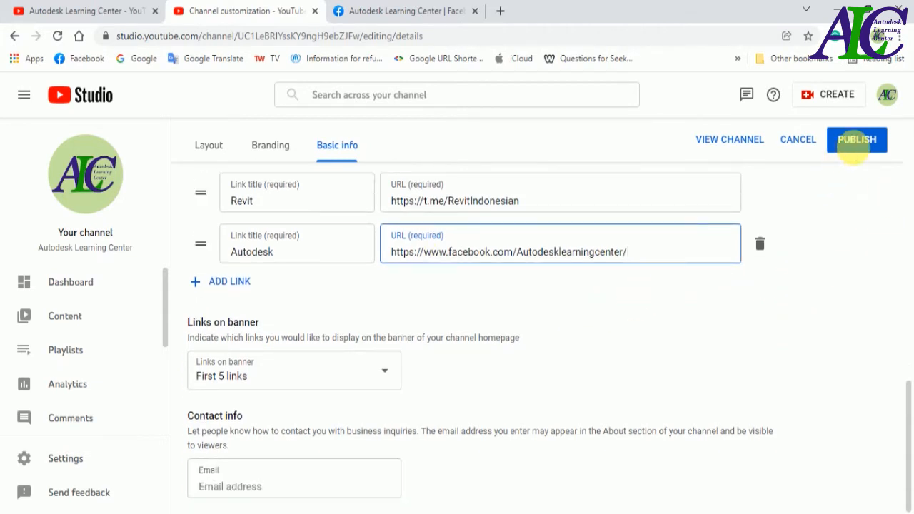
pyautogui.click(856, 139)
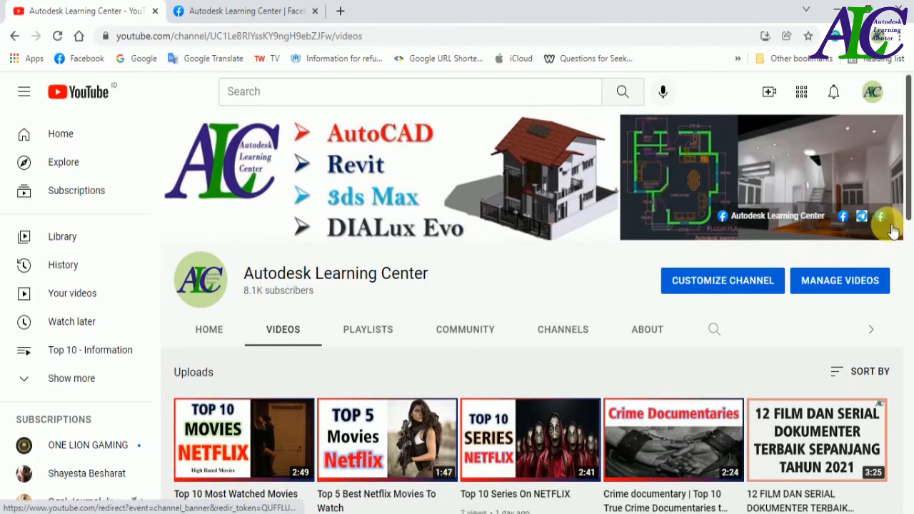
pyautogui.moveTo(885, 218)
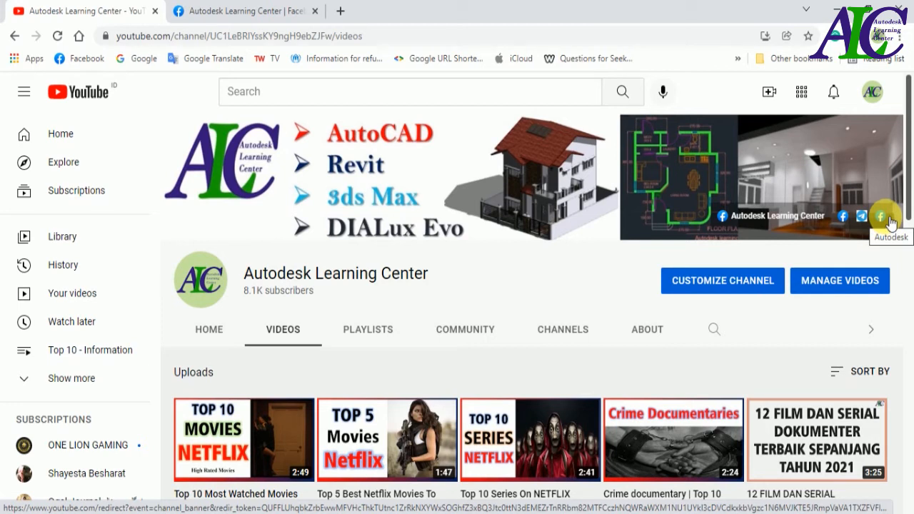
# - Follow the new Autodesk icon on the channel banner to the Facebook page
pyautogui.click(879, 215)
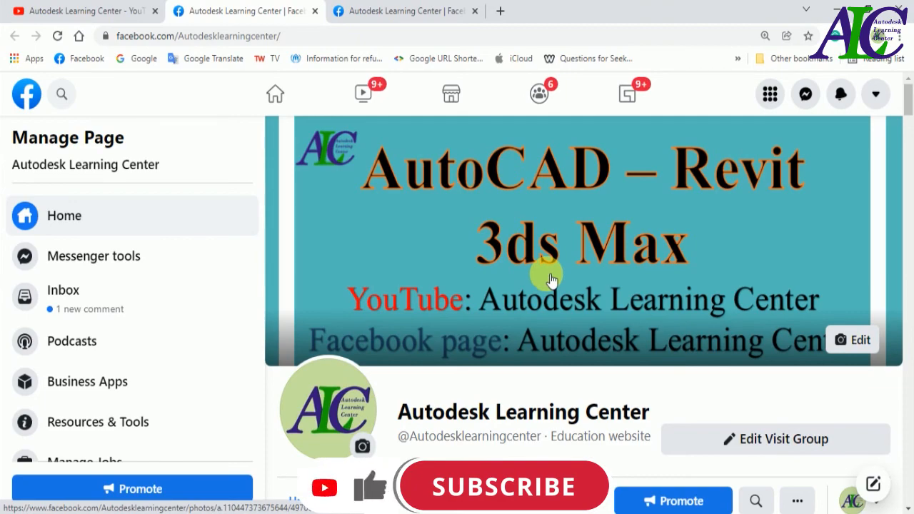
pyautogui.click(502, 486)
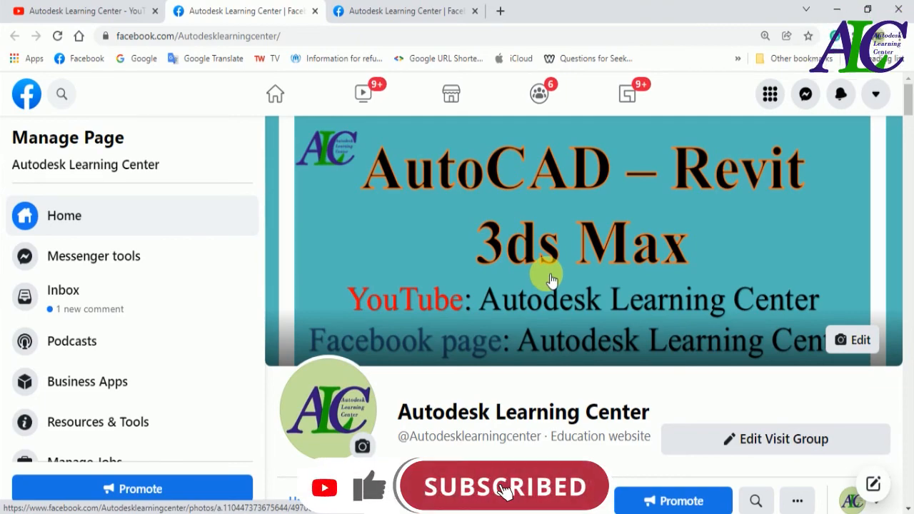